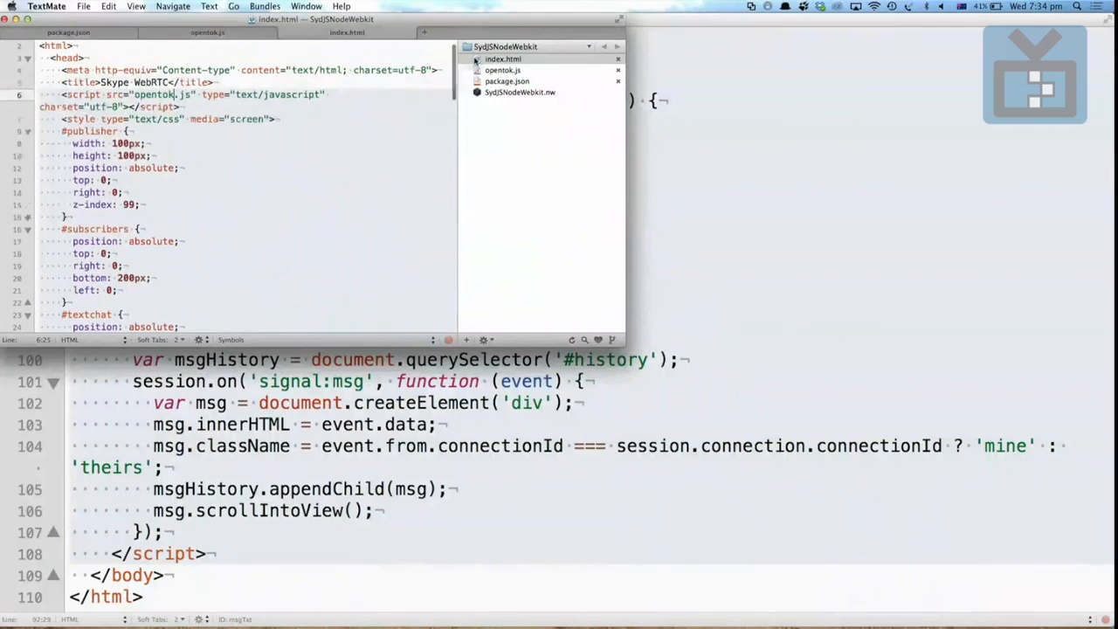
Scroll through the Node-WebKit project's index.html to review the OpenTok session code.
{"action": "scroll", "scroll_direction": "down", "scroll_amount": 3}
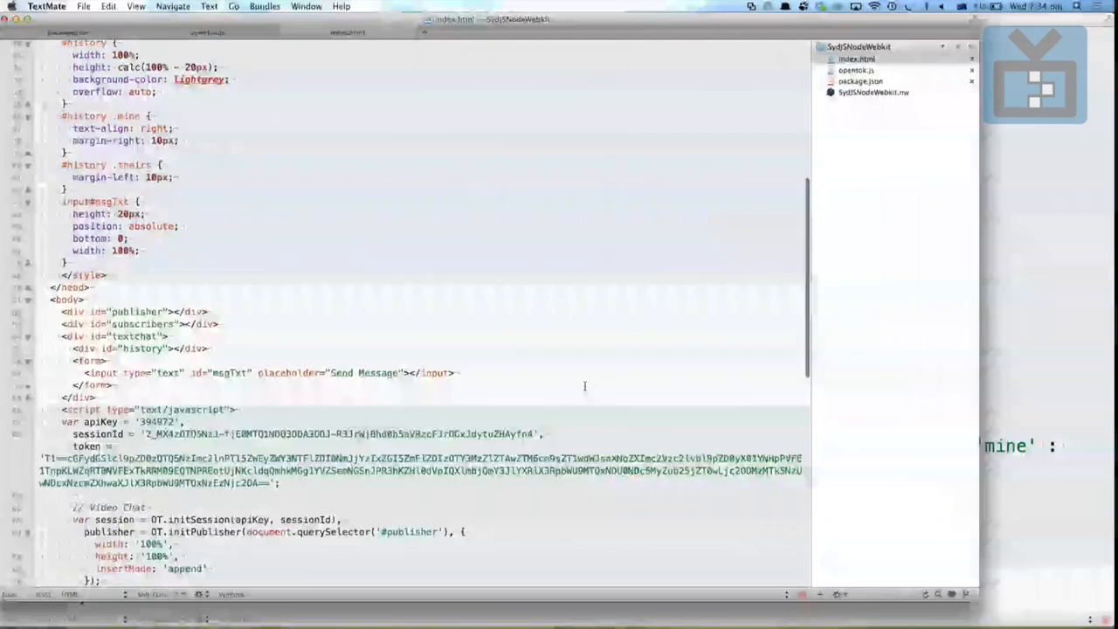
{"action": "scroll", "scroll_direction": "down", "scroll_amount": 3}
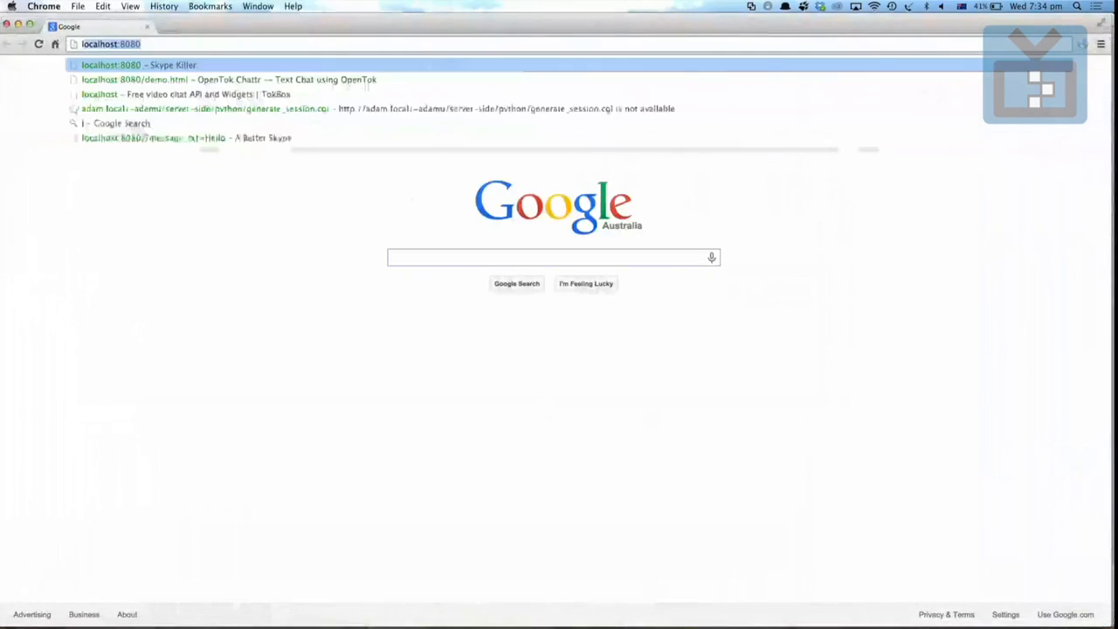
Load localhost:8080, allow camera and microphone access, and arrange the node-webkit window.
{"action": "left_click", "coordinate": [138, 65]}
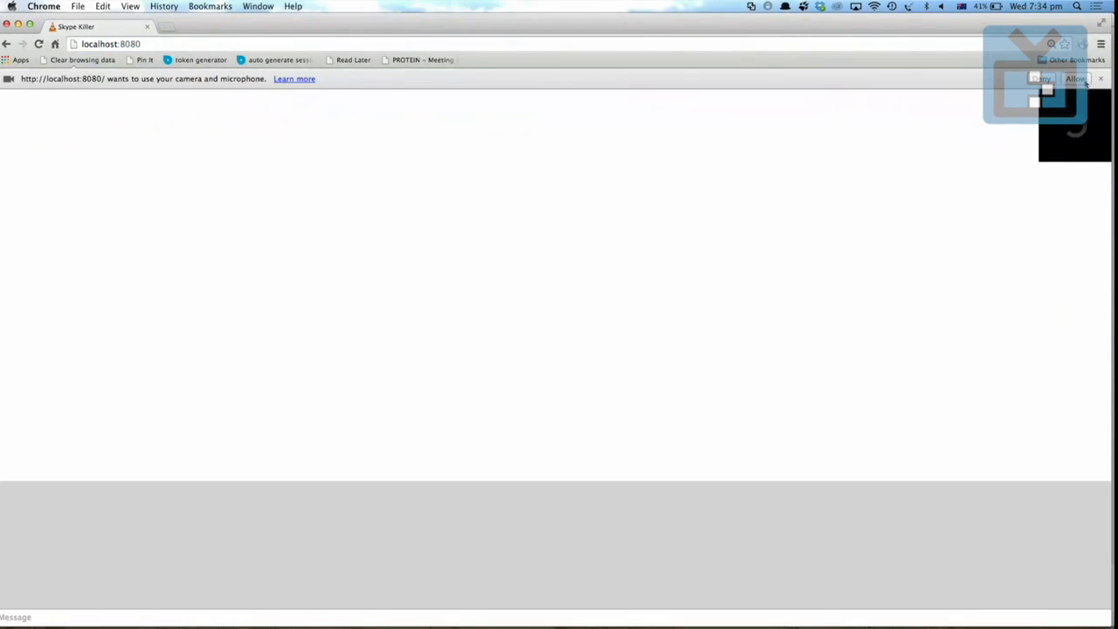
{"action": "left_click", "coordinate": [1076, 78]}
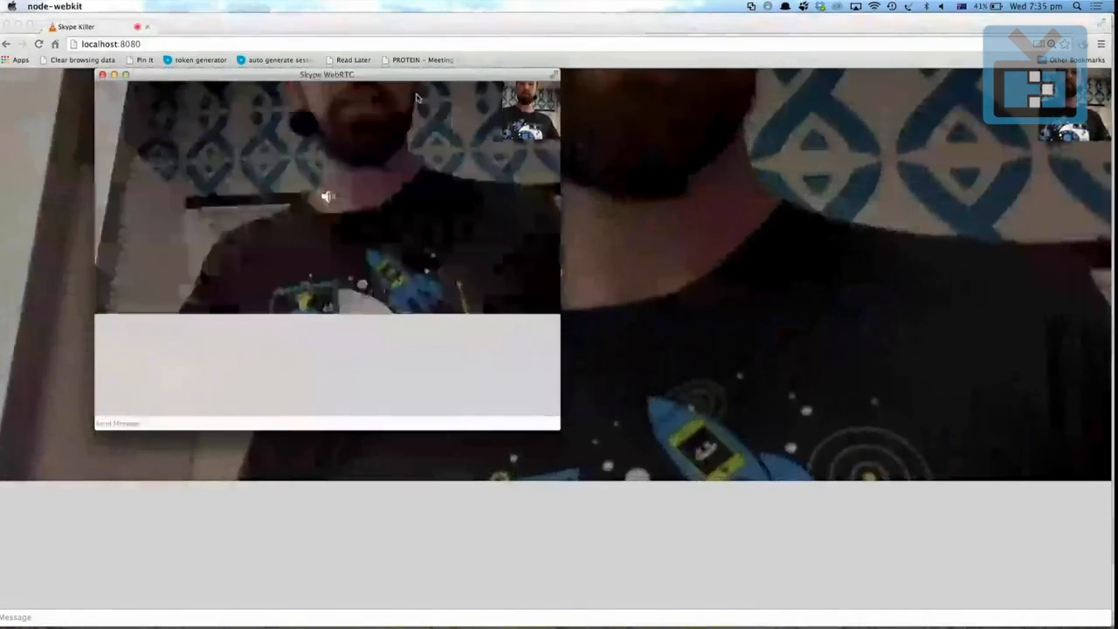
{"action": "left_click_drag", "start_coordinate": [327, 73], "coordinate": [830, 180]}
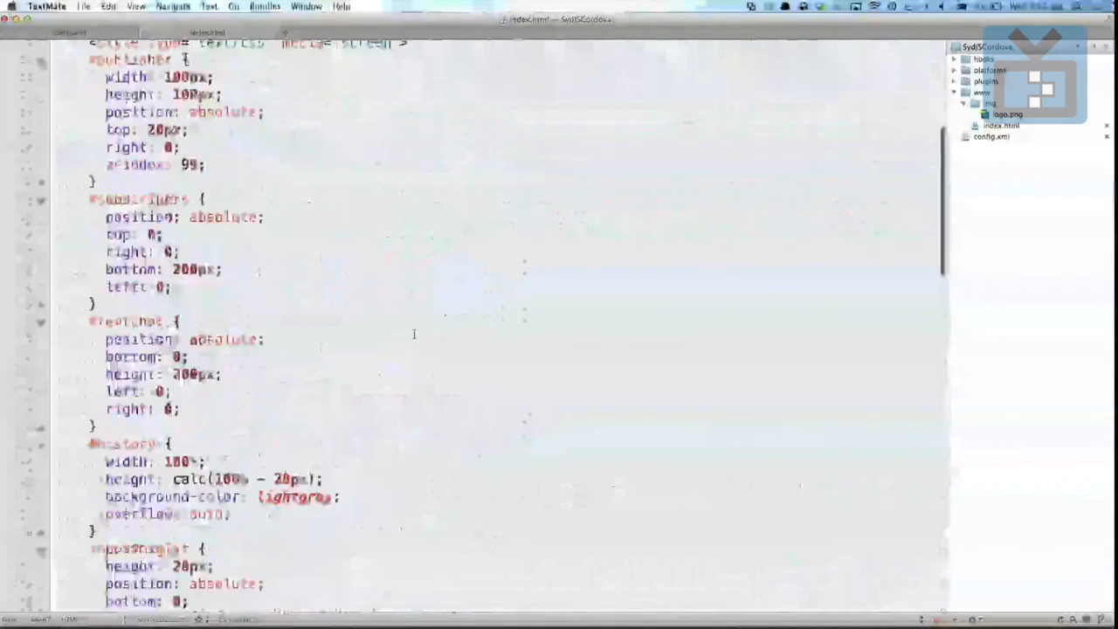
Scroll through the SydJSCordova index.html, view the mirrored iPad app, and return to the editor.
{"action": "scroll", "scroll_direction": "up", "scroll_amount": 3}
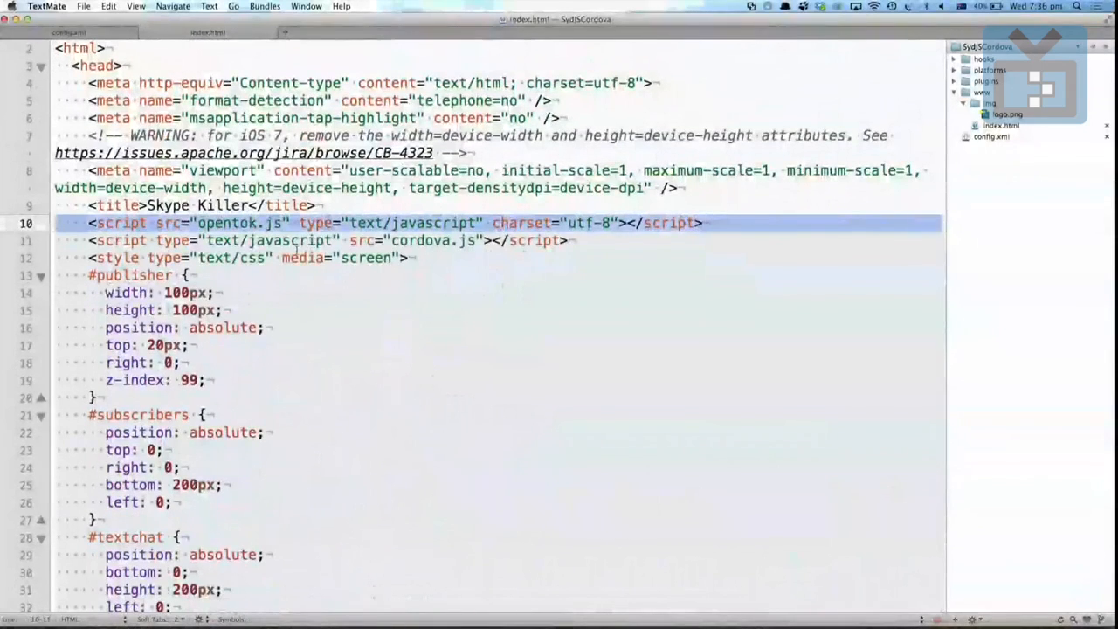
{"action": "scroll", "scroll_direction": "down", "scroll_amount": 3}
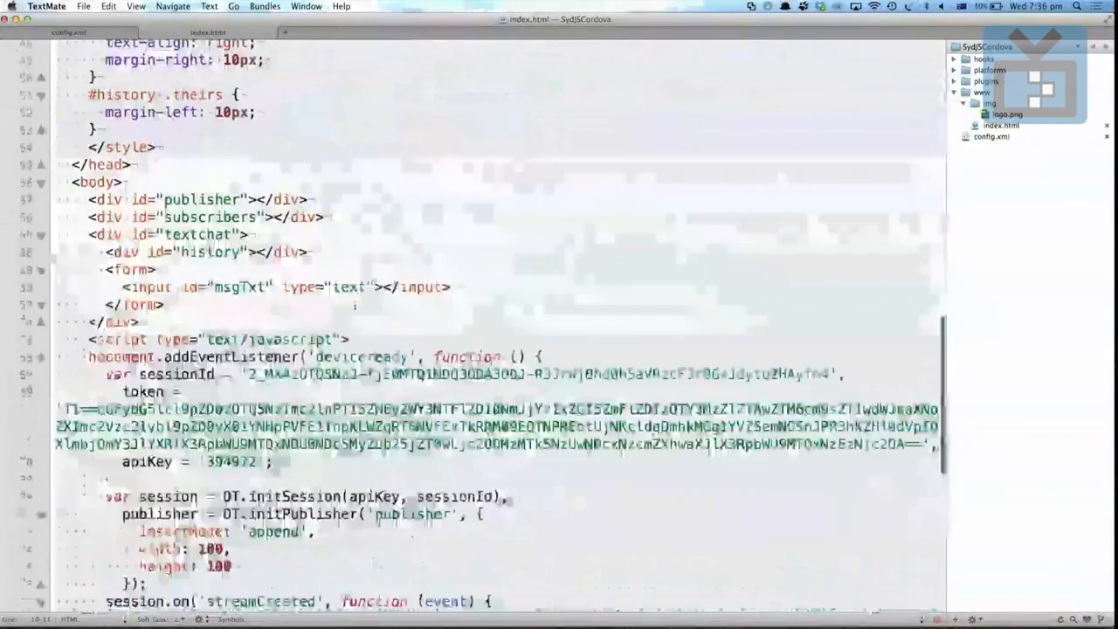
{"action": "scroll", "scroll_direction": "down", "scroll_amount": 3}
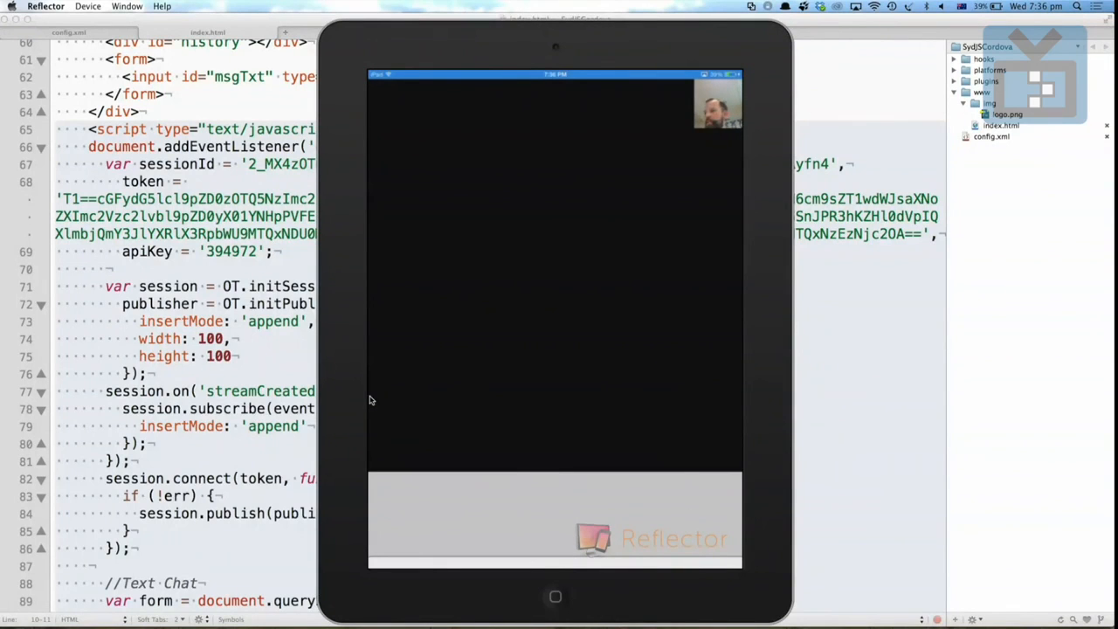
{"action": "key", "text": "cmd+tab"}
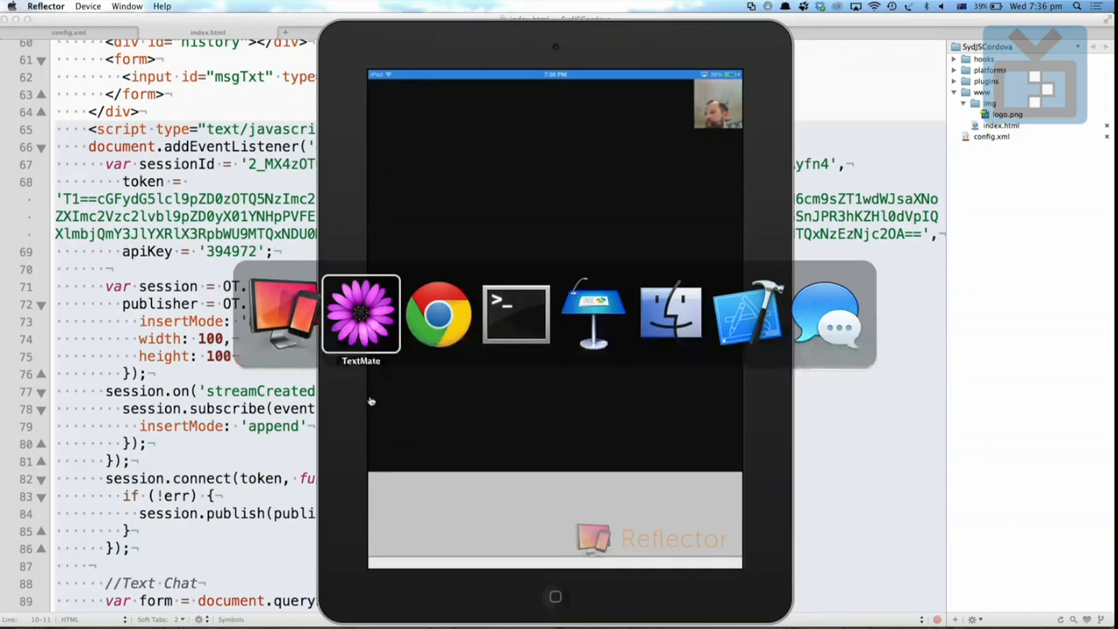